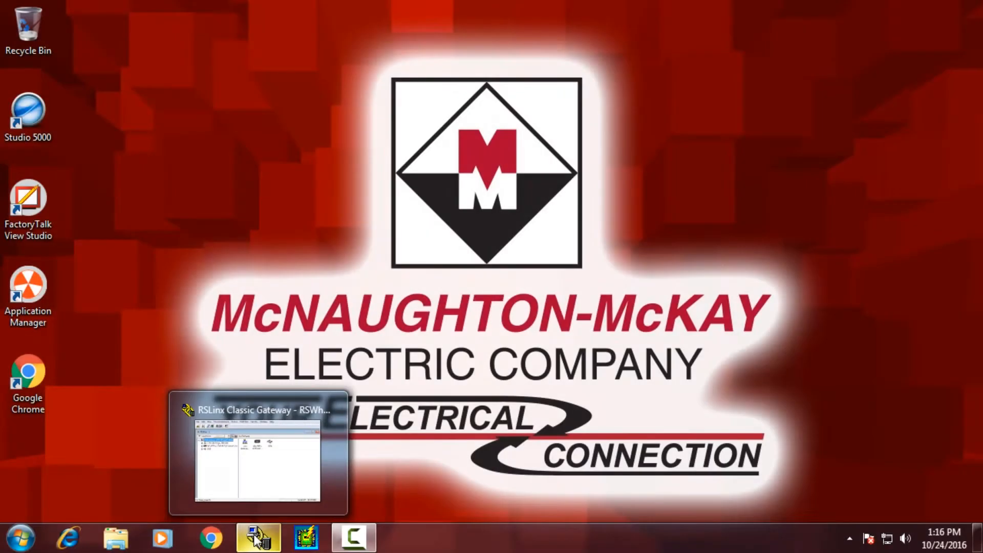
Confirm the 1769-L18ERM-BB1B controller appears under USB in RSWho, then launch ControlFLASH
click(259, 537)
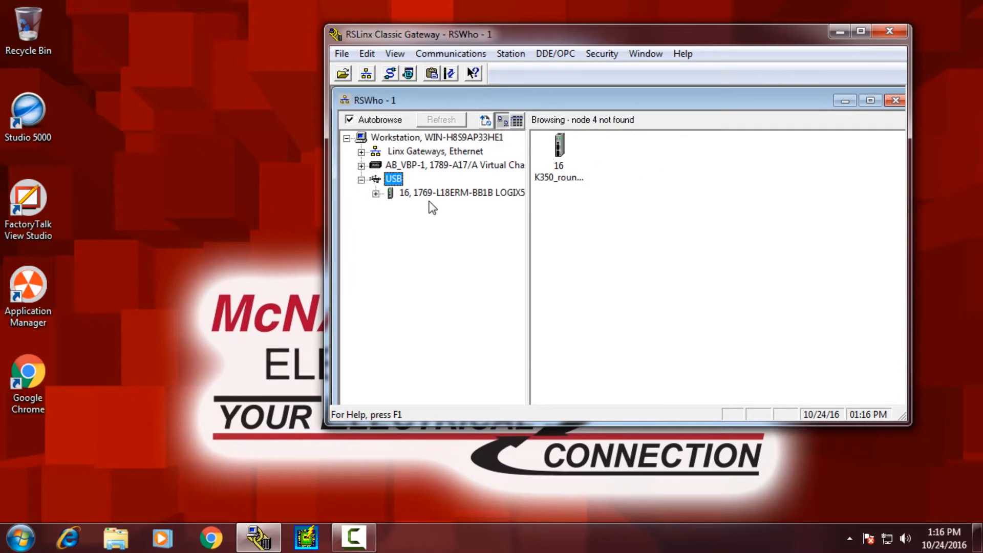
click(460, 193)
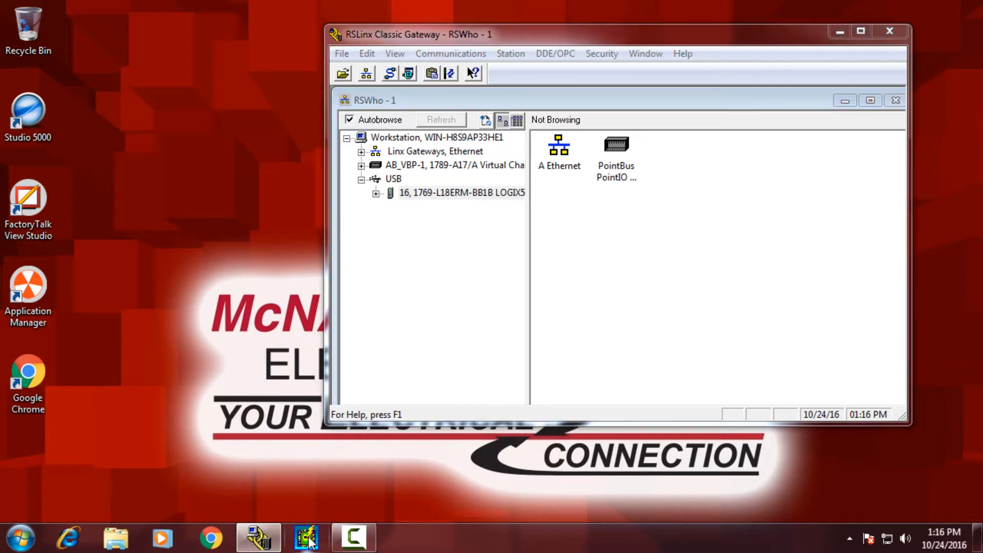
click(309, 538)
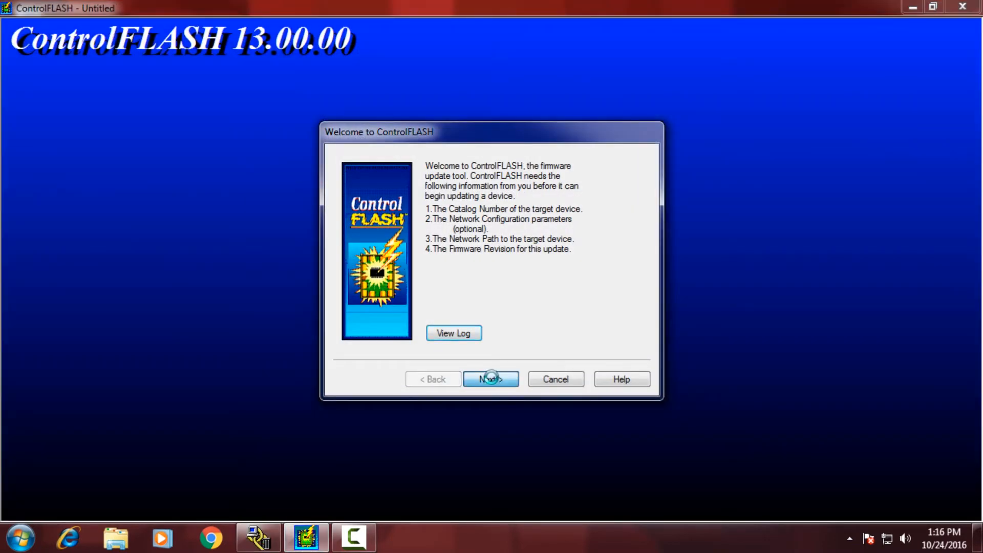
Target catalog number 1769-L18ERM-BB1B on the USB connection, reaching the firmware revision list
click(490, 379)
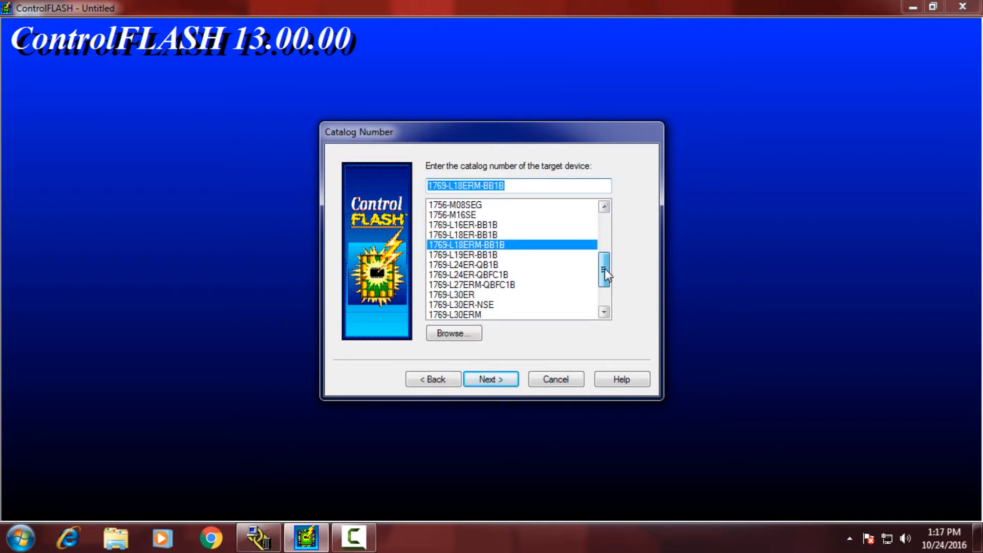
mouse_move(489, 389)
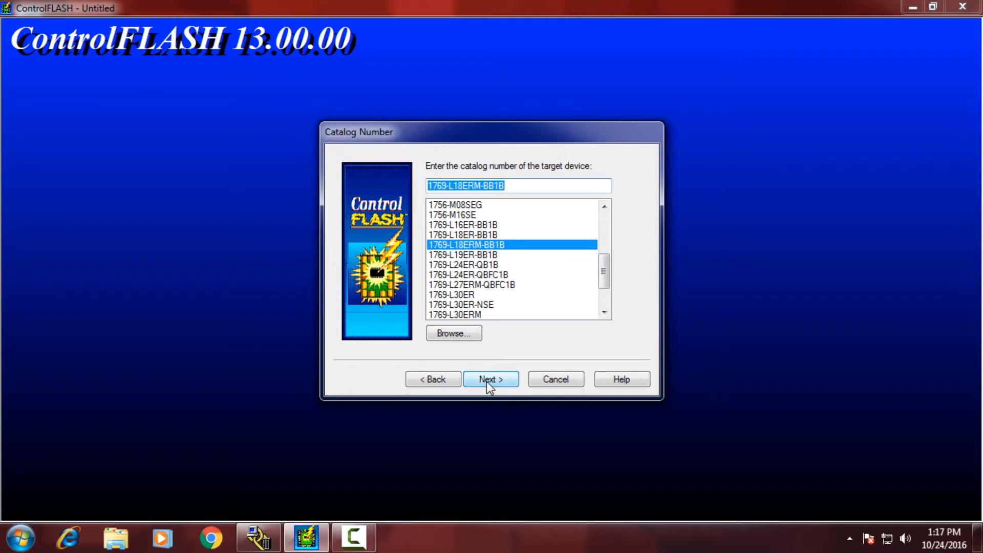
click(492, 379)
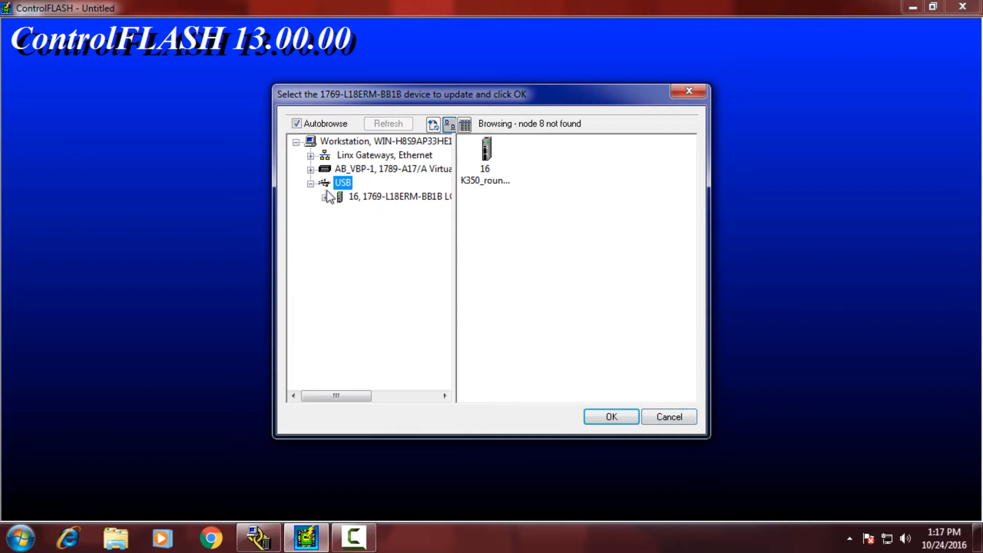
click(397, 197)
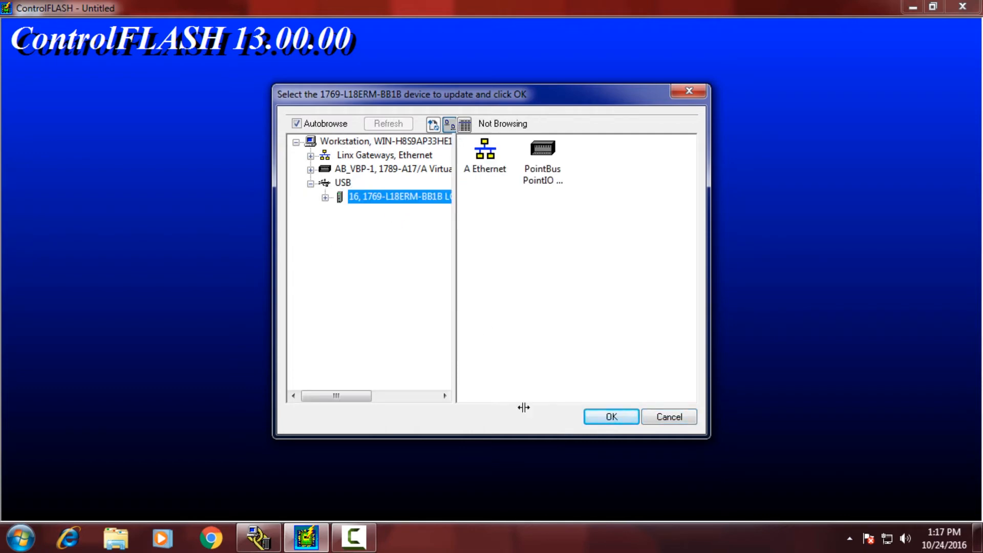
click(610, 417)
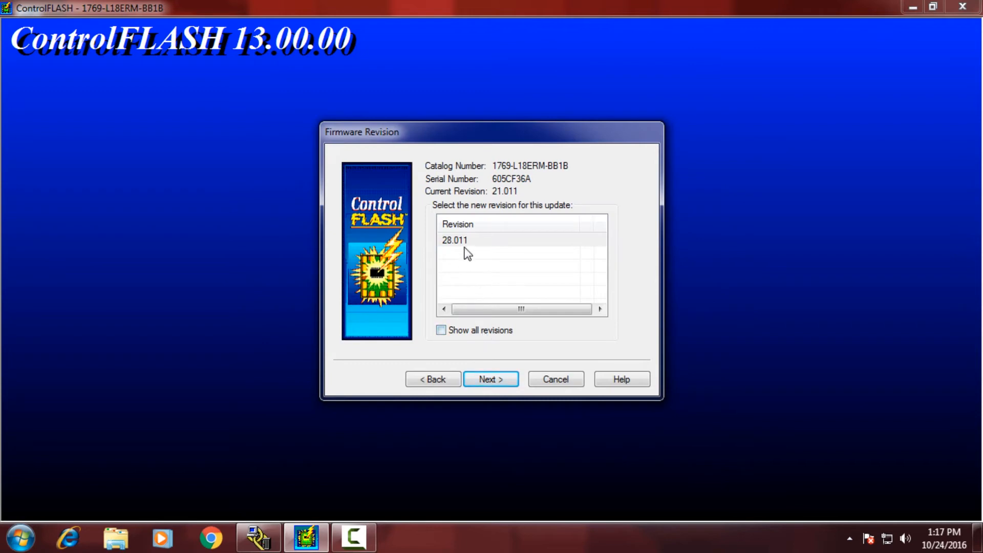
Select revision 28.011, finish the summary and agree to begin updating the controller
click(492, 379)
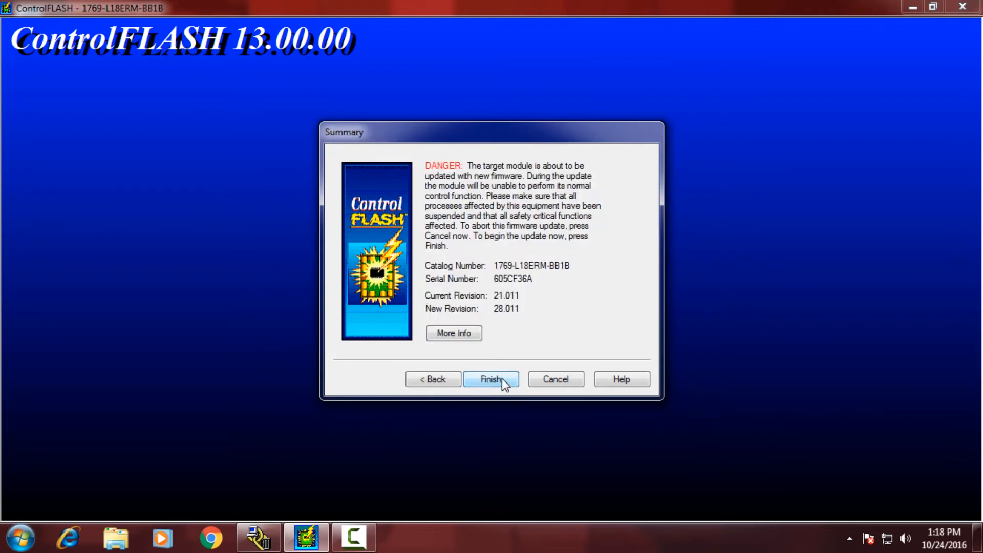
click(492, 379)
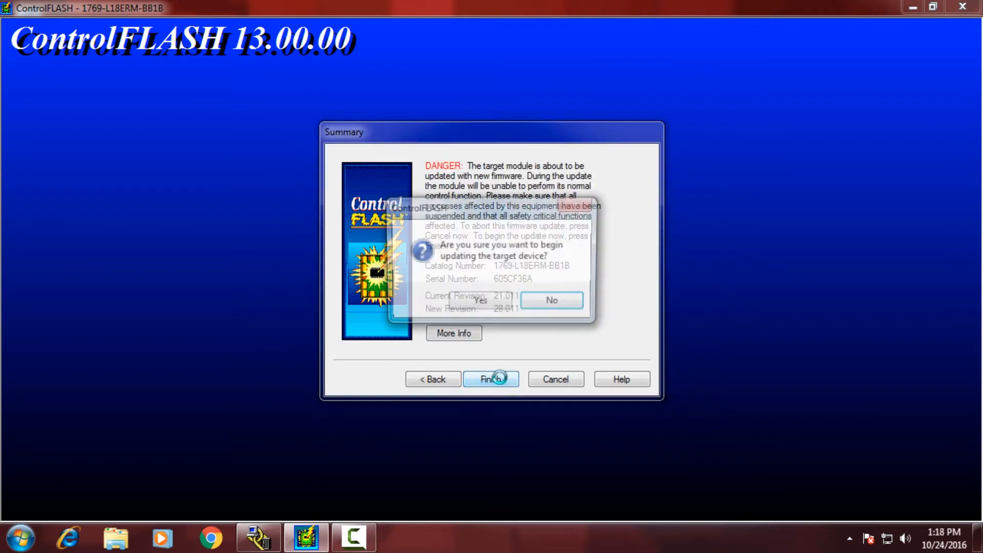
click(481, 300)
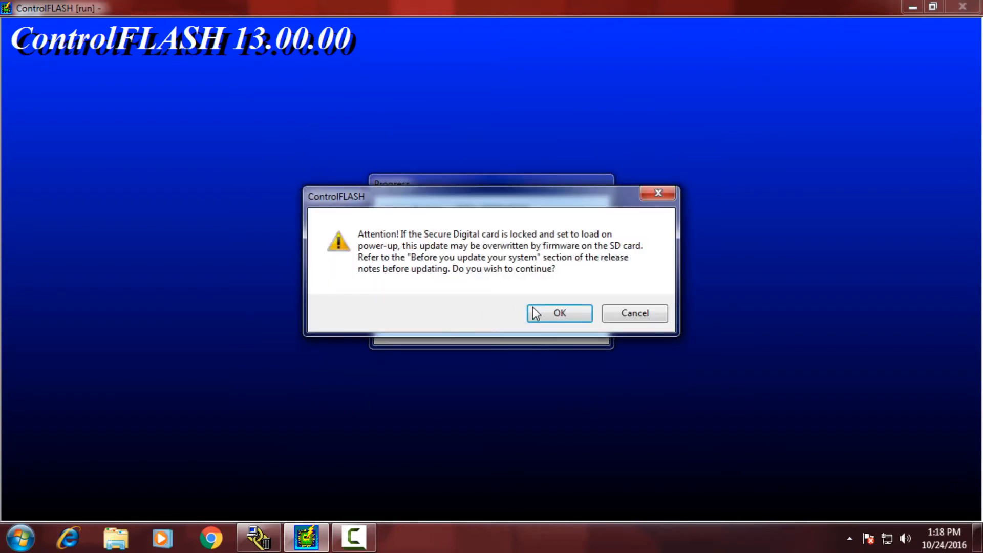
Acknowledge the Secure Digital card warning so the 28.011 firmware transfer proceeds to completion
click(559, 313)
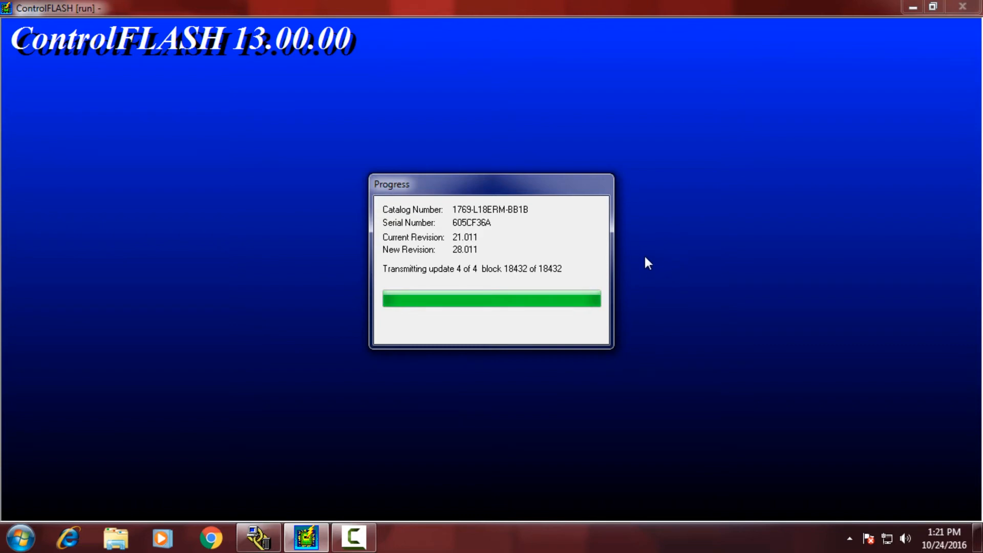
mouse_move(635, 261)
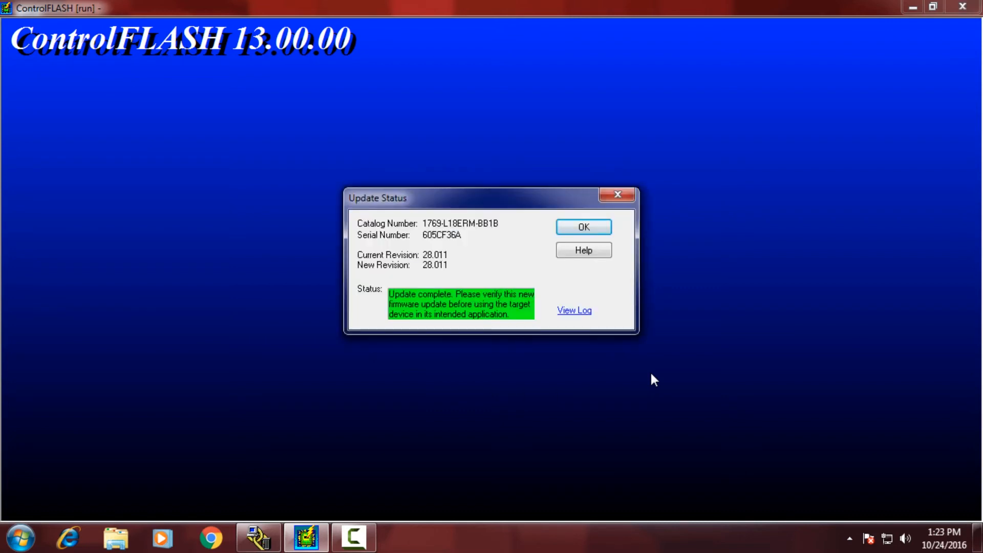
mouse_move(588, 230)
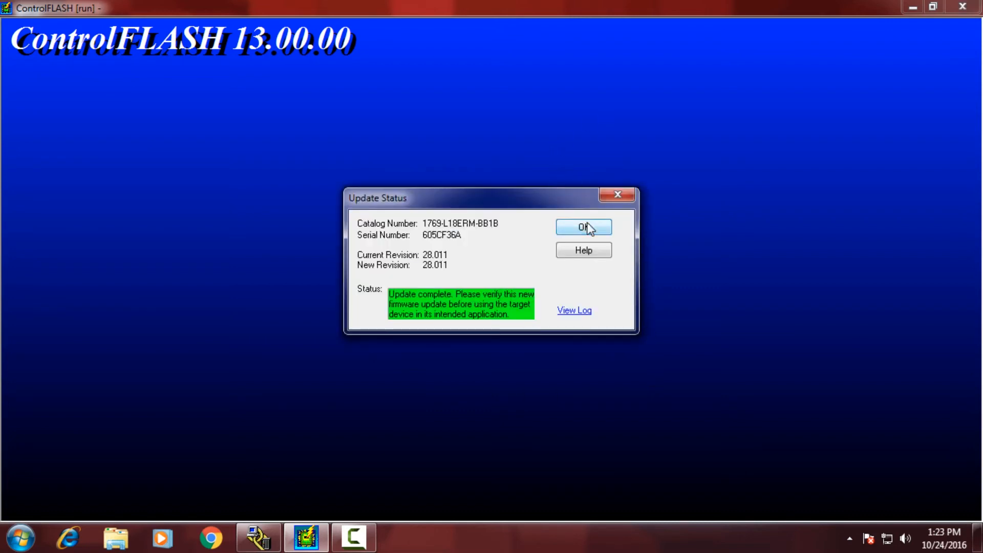
Dismiss the Update Status report and end the ControlFLASH session, returning to RSLinx Classic
click(584, 227)
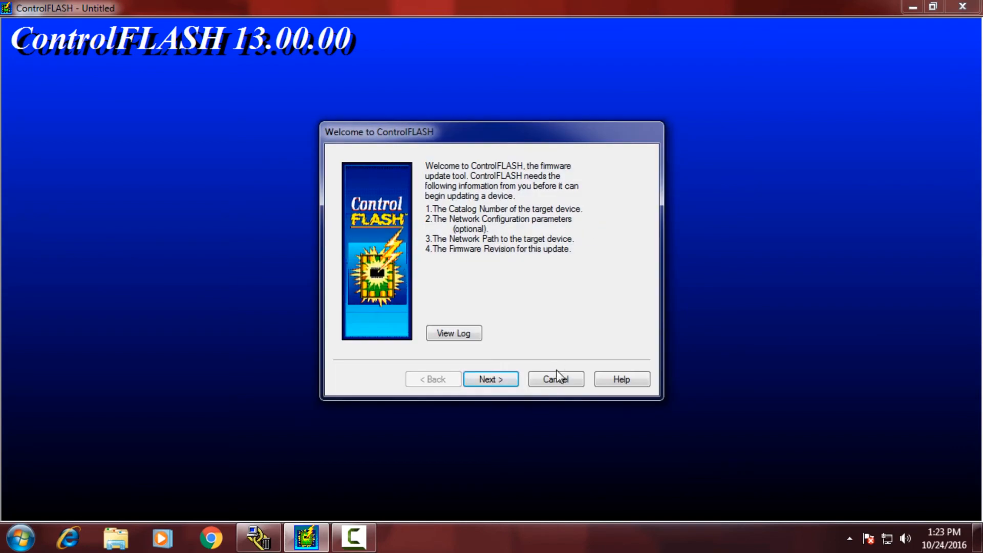
click(556, 379)
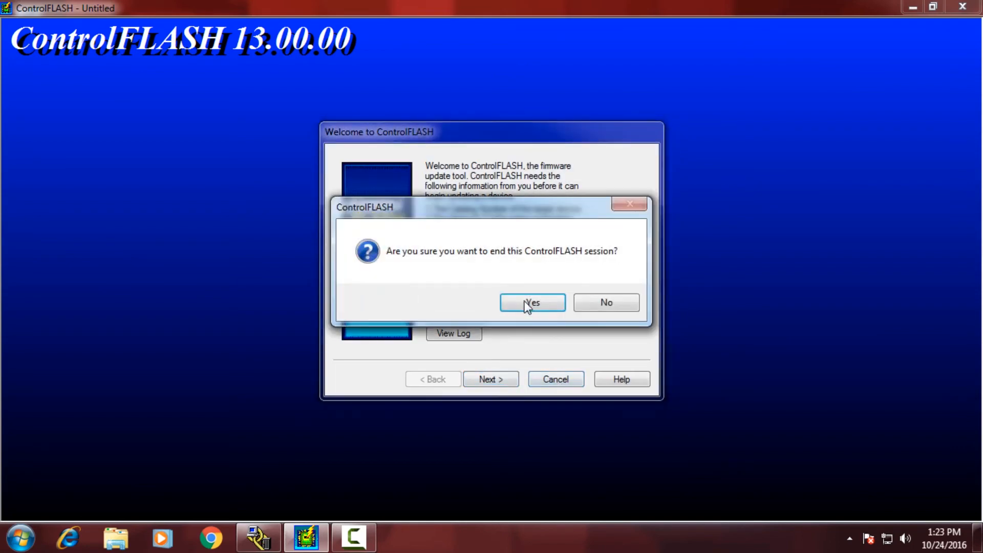
click(532, 302)
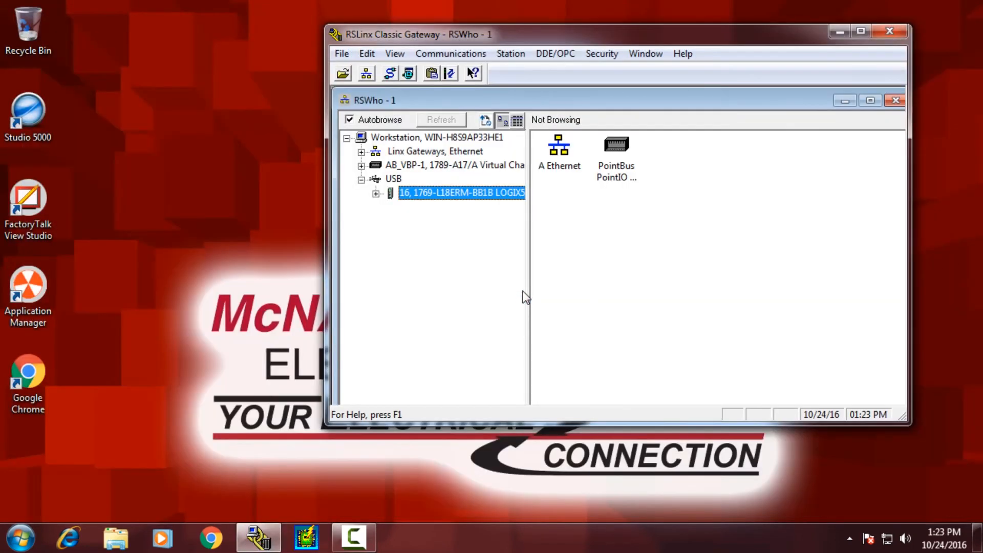
Rebrowse USB and view the controller's Device Properties, confirming revision 28.011
click(393, 178)
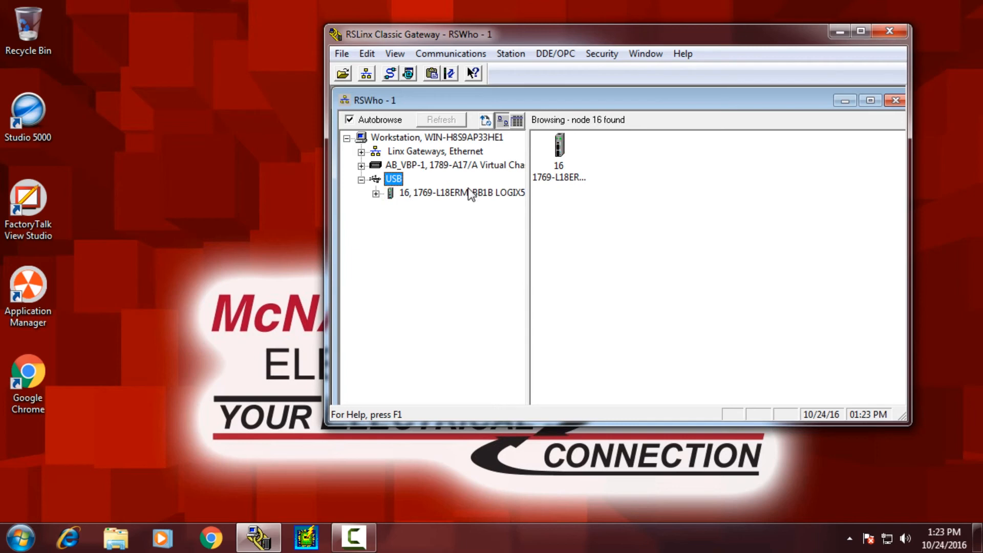
right_click(467, 193)
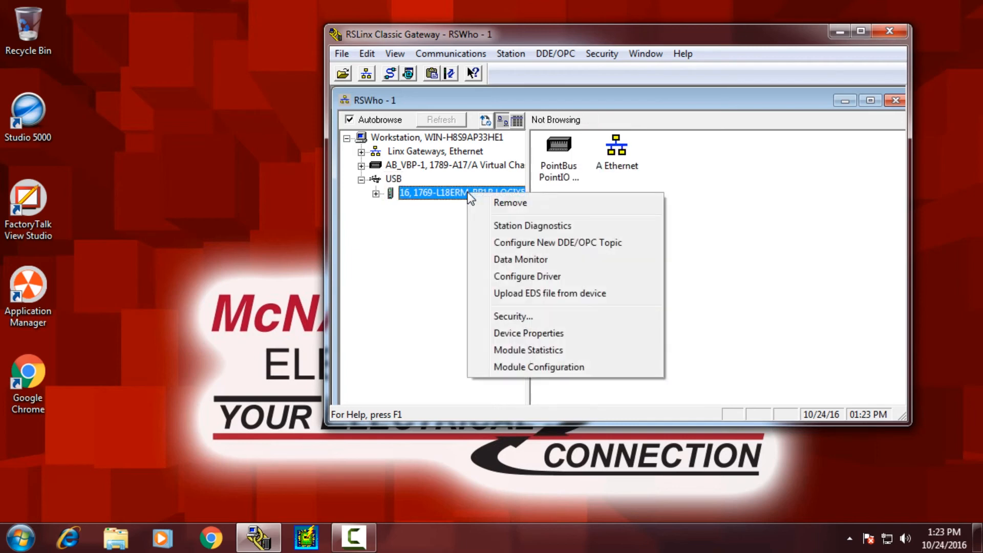
click(528, 334)
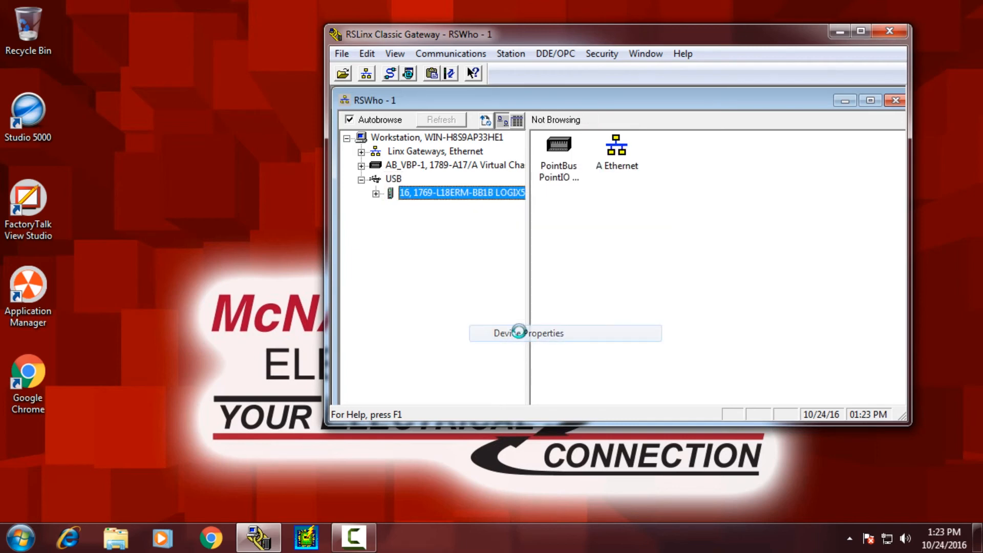
click(528, 333)
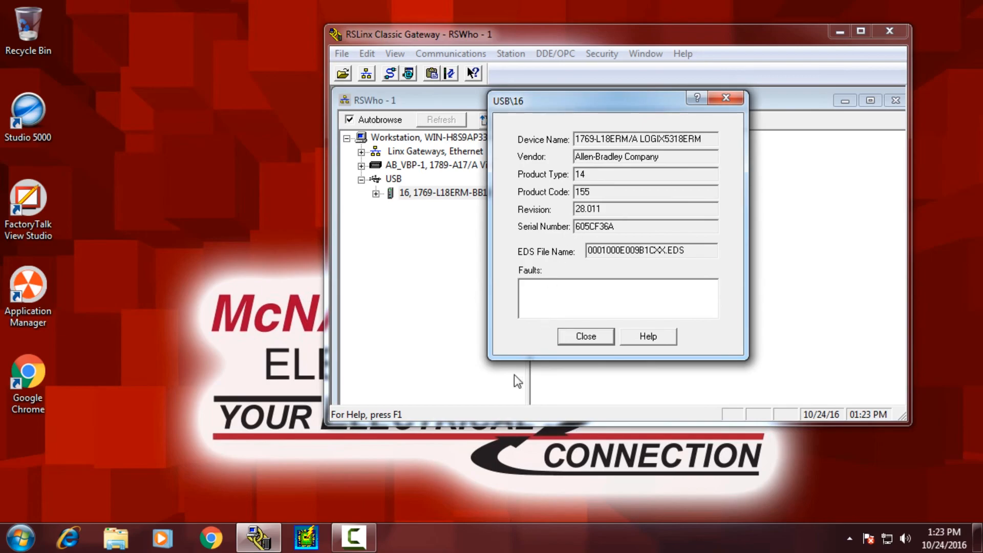